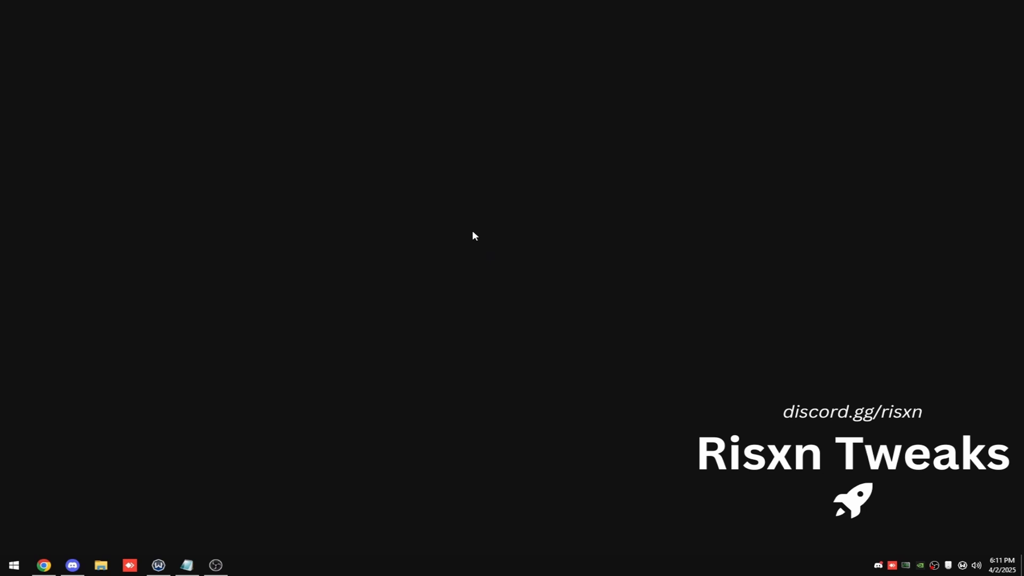
{"action": "mouse_move", "coordinate": [526, 289]}
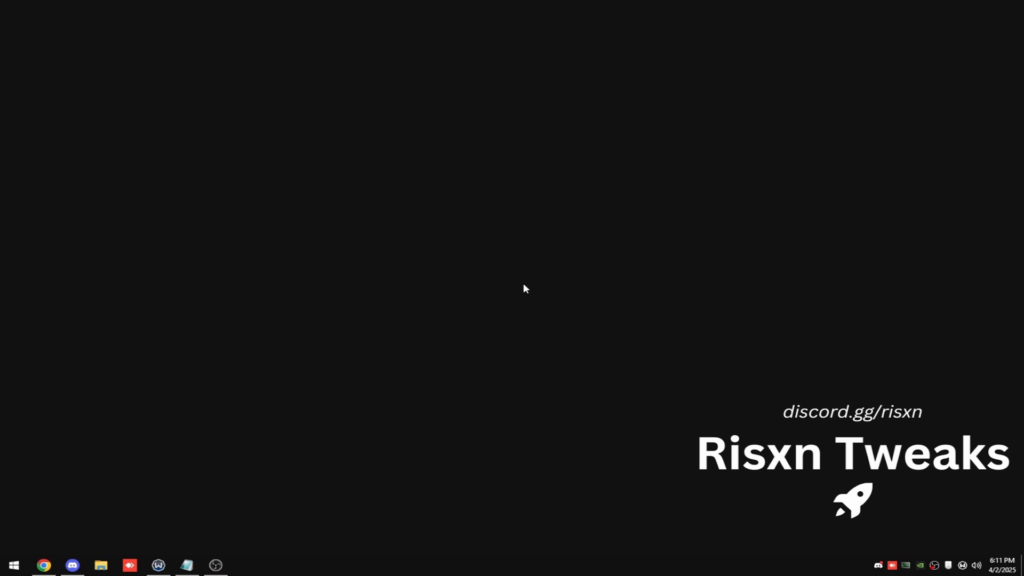
{"action": "mouse_move", "coordinate": [440, 286]}
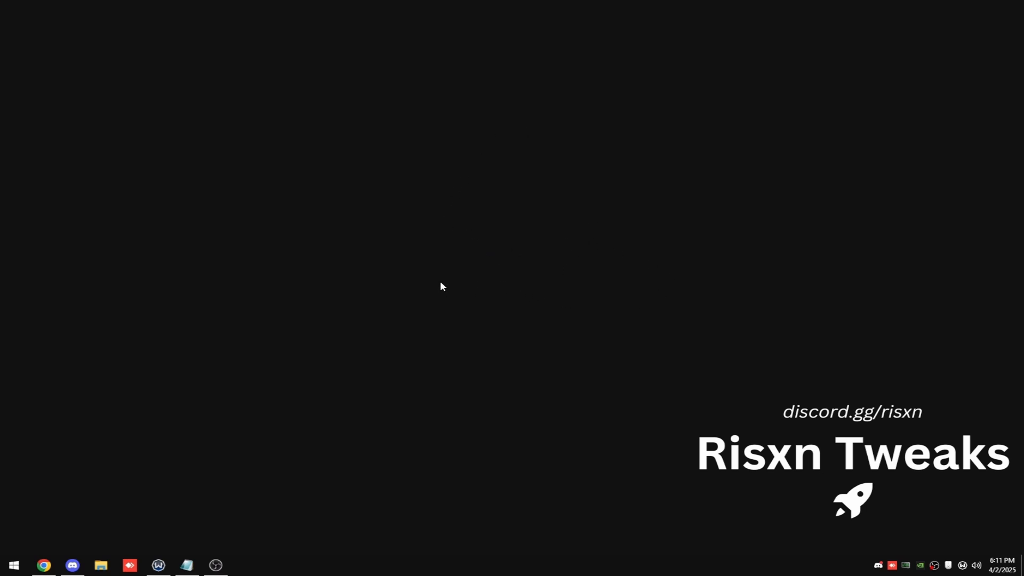
Restart the PC from the Start menu into the Windows recovery Troubleshoot screen
{"action": "left_click", "coordinate": [12, 565]}
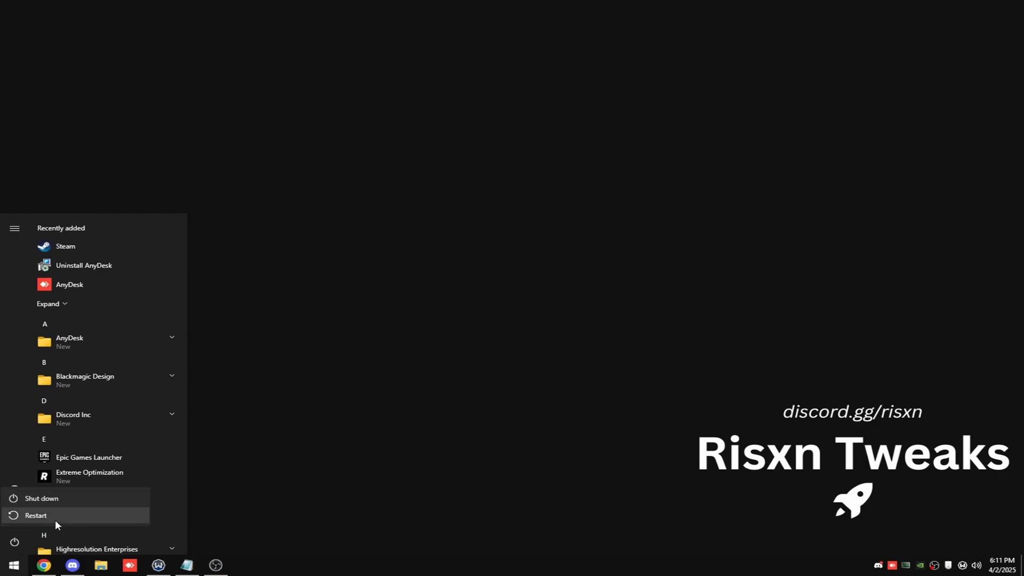
{"action": "mouse_move", "coordinate": [26, 525]}
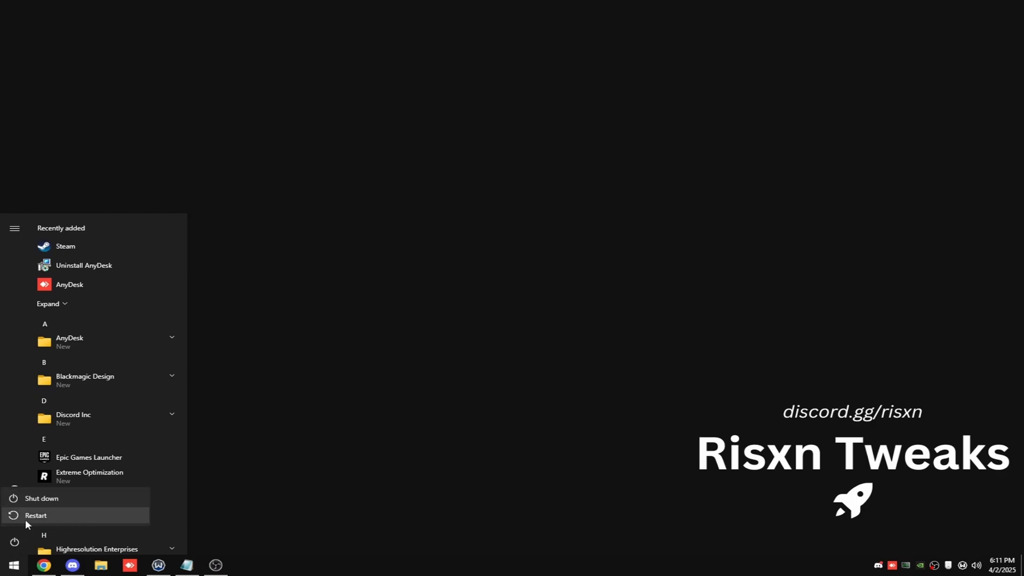
{"action": "left_click", "coordinate": [36, 516]}
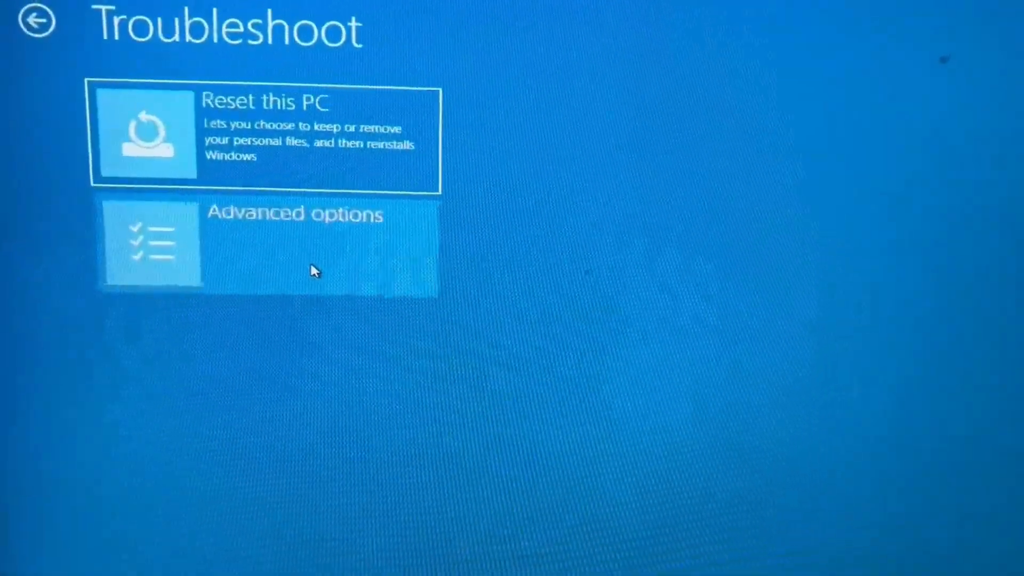
Restart into UEFI Firmware Settings via Advanced options, landing in MSI Click BIOS 5
{"action": "left_click", "coordinate": [261, 246]}
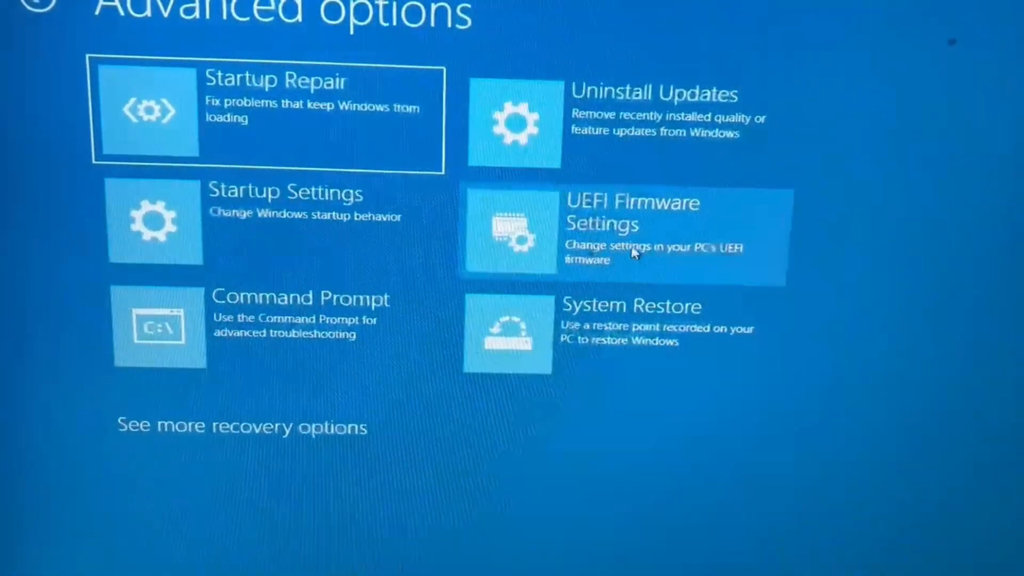
{"action": "left_click", "coordinate": [621, 232]}
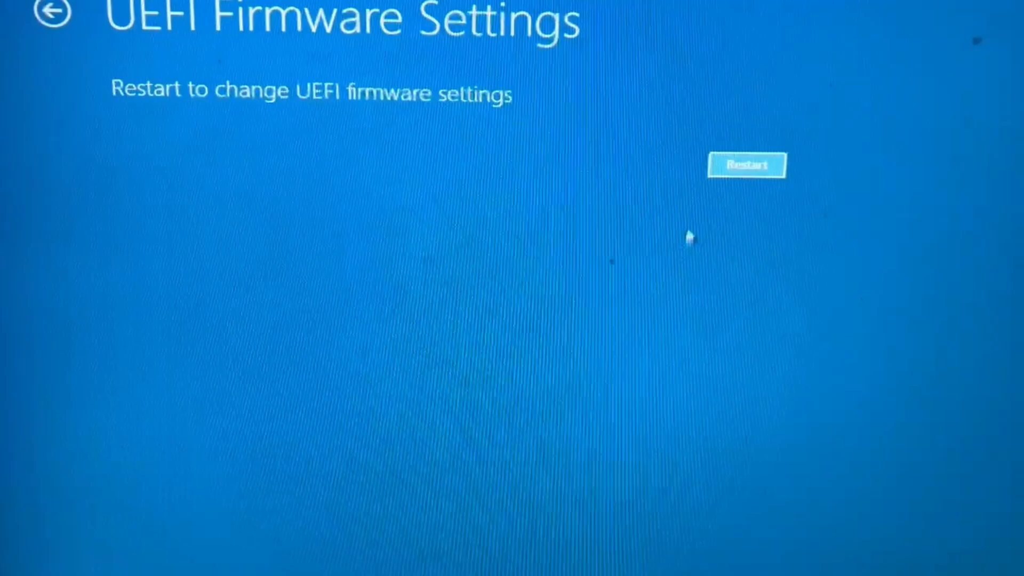
{"action": "left_click", "coordinate": [747, 164]}
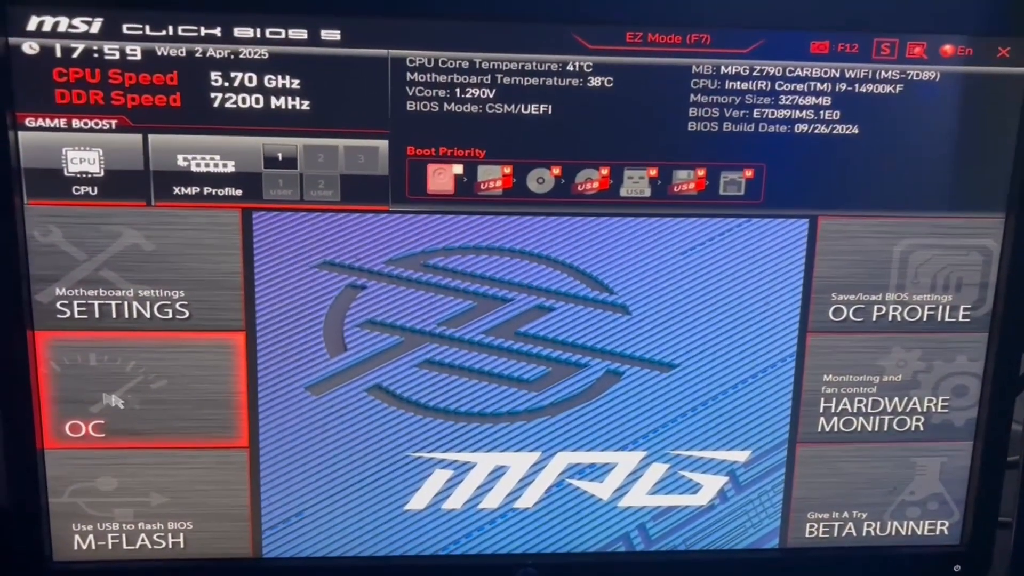
Enter the OC section listing the Overclocking CPU, BCLK and DRAM settings
{"action": "left_click", "coordinate": [144, 388]}
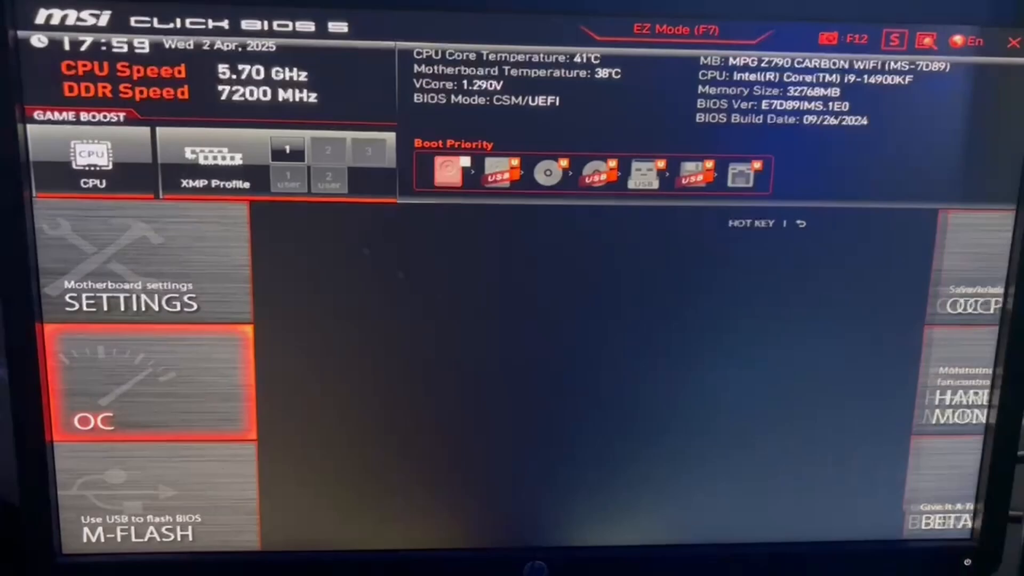
{"action": "left_click", "coordinate": [153, 385]}
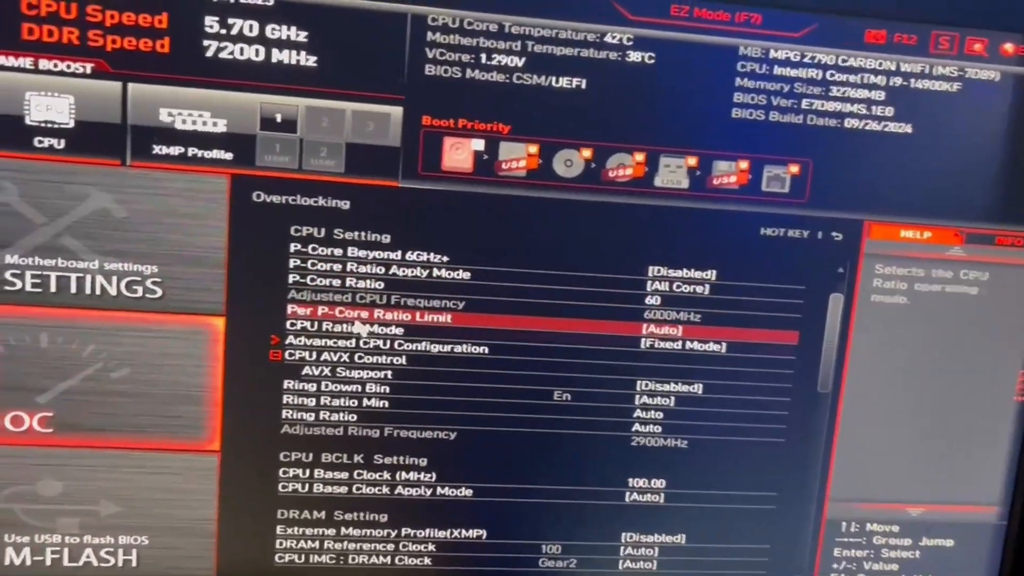
Select CPU Ratio Mode to set it to Fixed Mode with P-Core ratio 60
{"action": "left_click", "coordinate": [680, 330]}
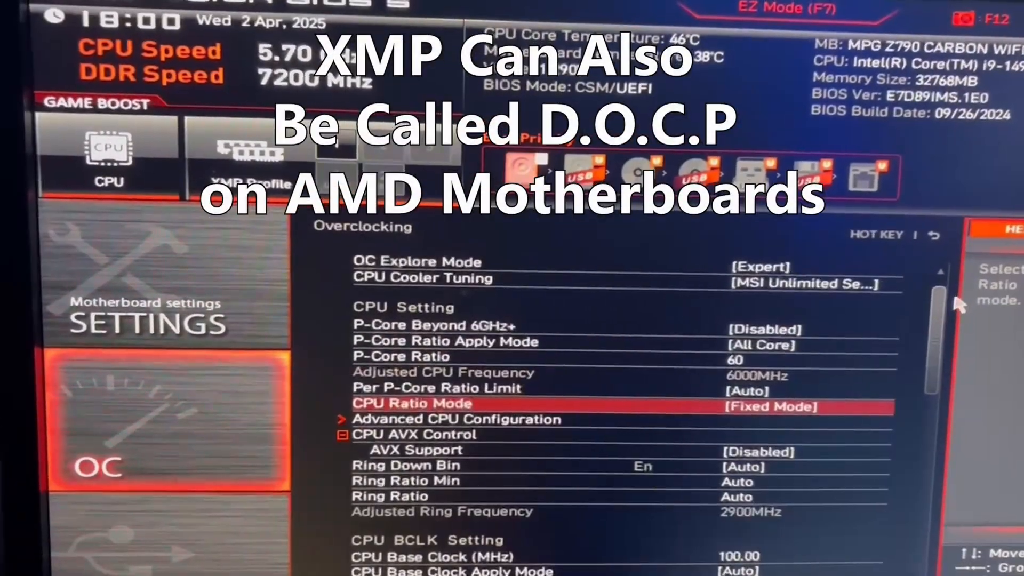
Scroll down to DRAM Setting to reach the Extreme Memory Profile (XMP) option
{"action": "scroll", "scroll_direction": "down", "scroll_amount": 3}
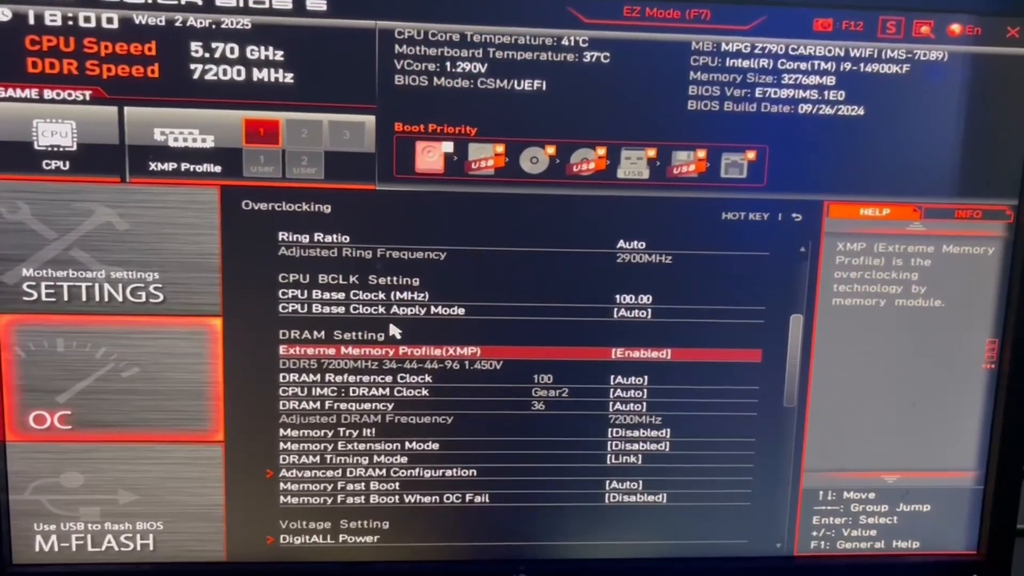
{"action": "scroll", "scroll_direction": "down", "scroll_amount": 3}
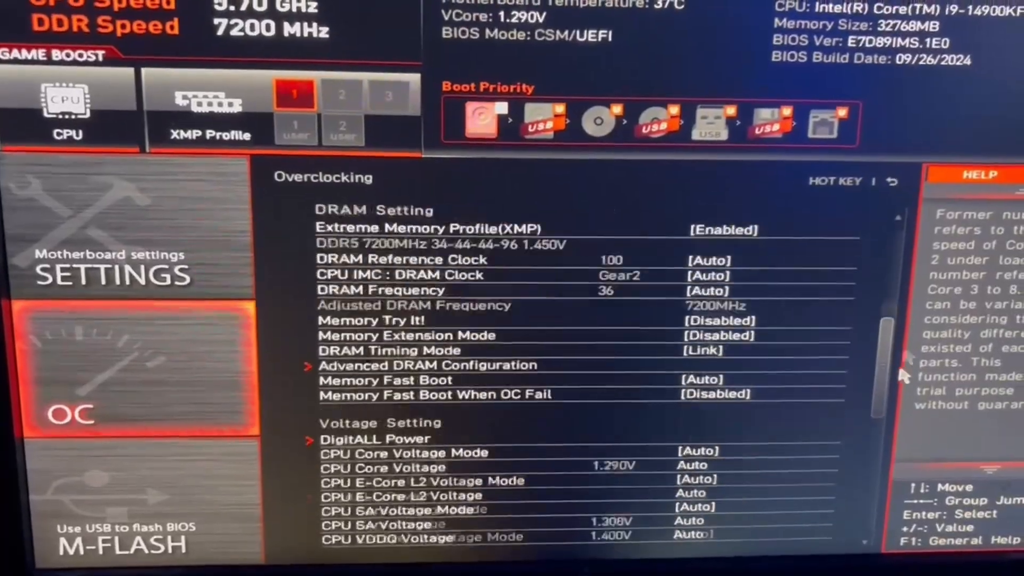